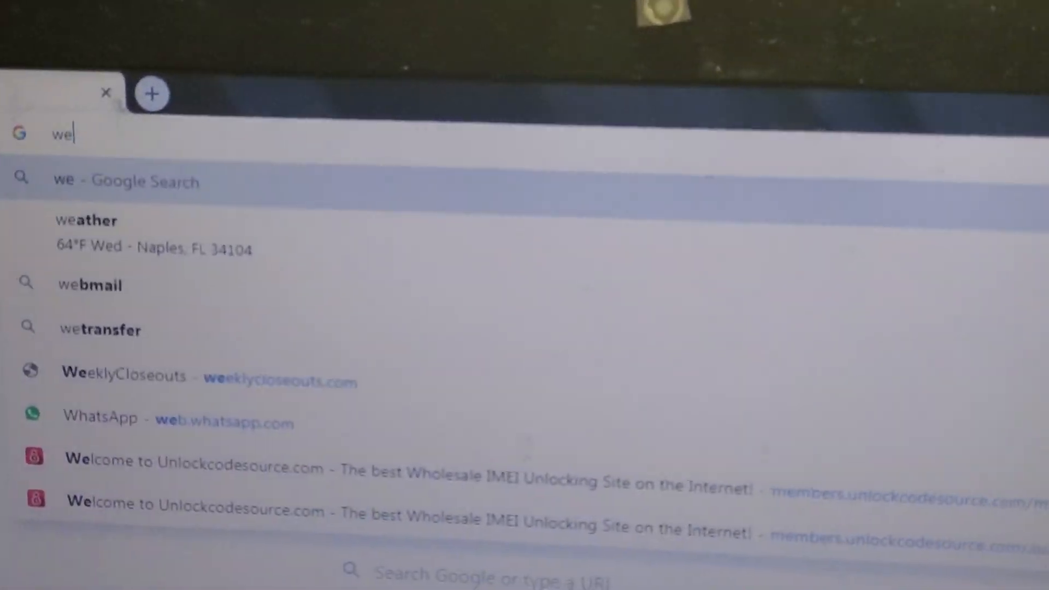
Search 'whatsapp web' from a new tab to reach web.whatsapp.com
{"action": "type", "text": "whatsapp web"}
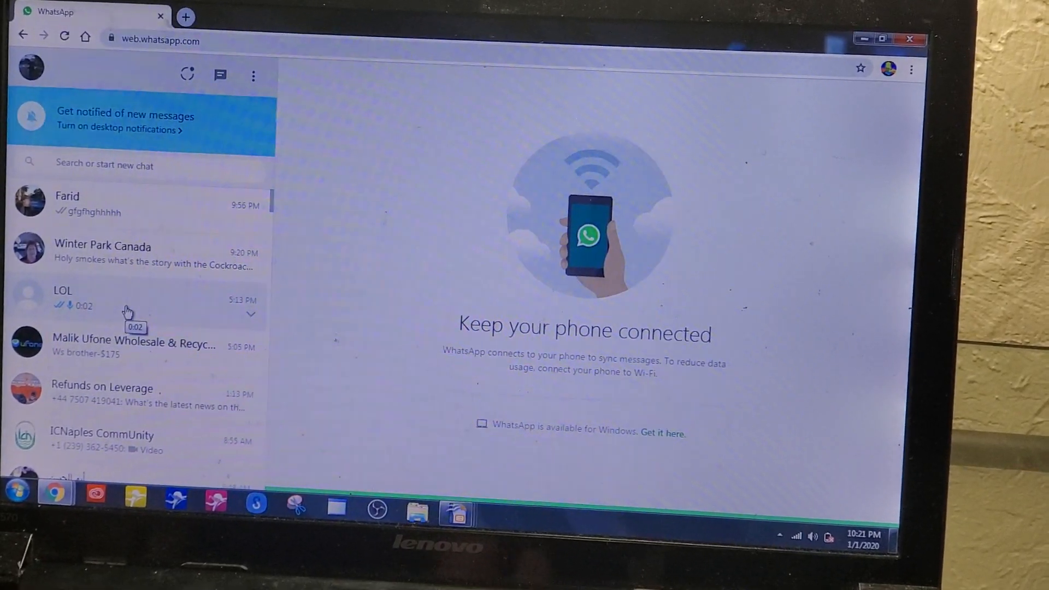
Select the LOL conversation from the synced chat list
{"action": "left_click", "coordinate": [63, 297]}
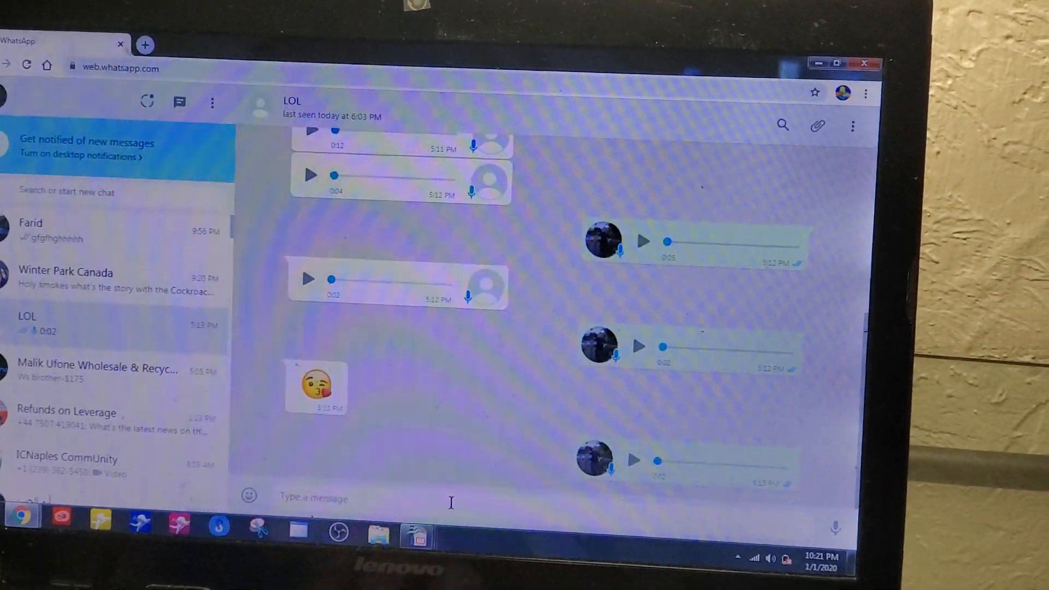
Write the test message 'hffhuytiuyil ytiuyil' in the LOL chat's message box
{"action": "type", "text": "hffhuytiuyil"}
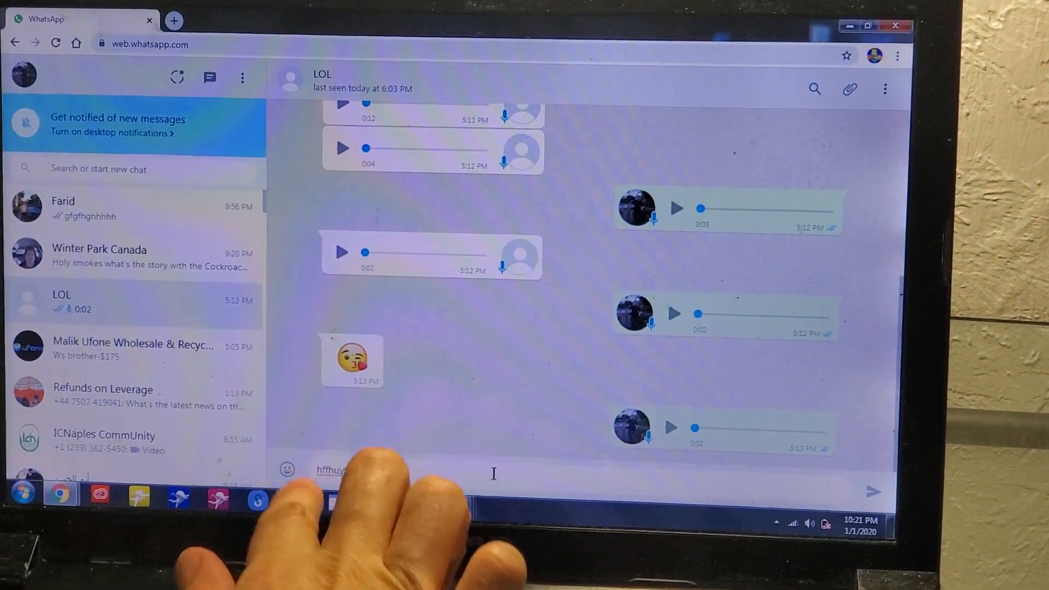
{"action": "type", "text": "ytiuyil"}
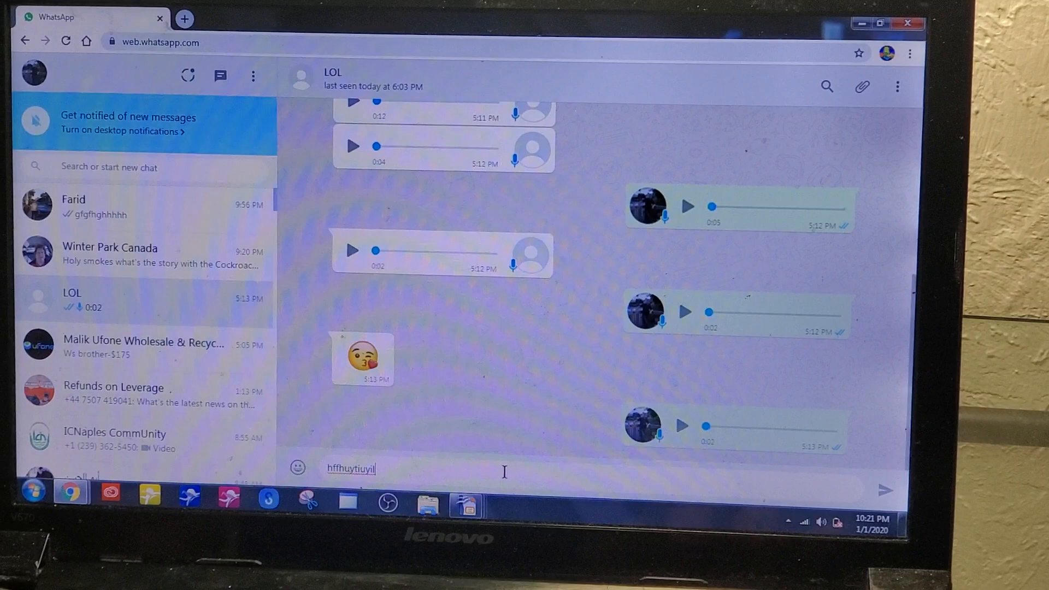